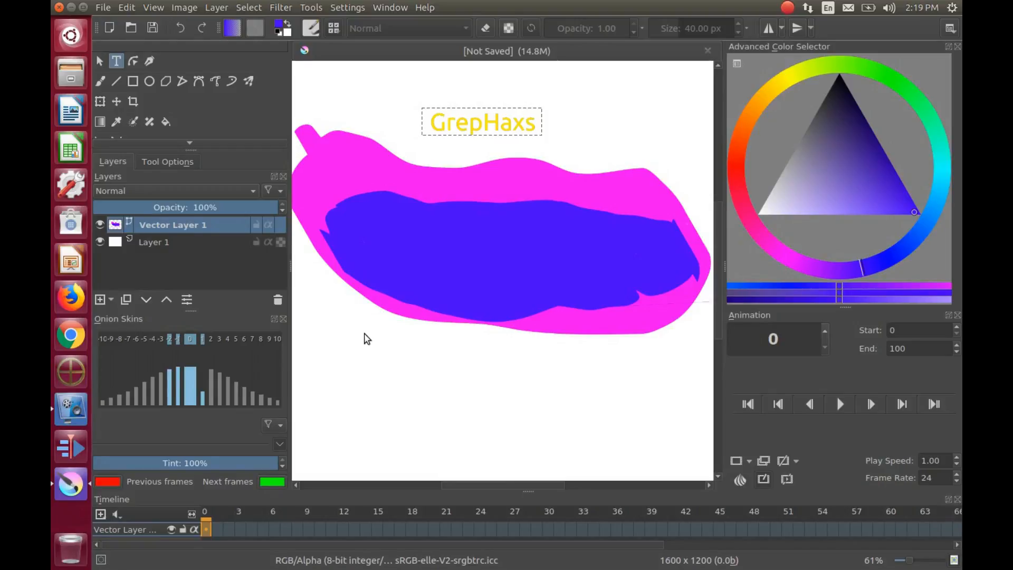
mouse_move(392, 124)
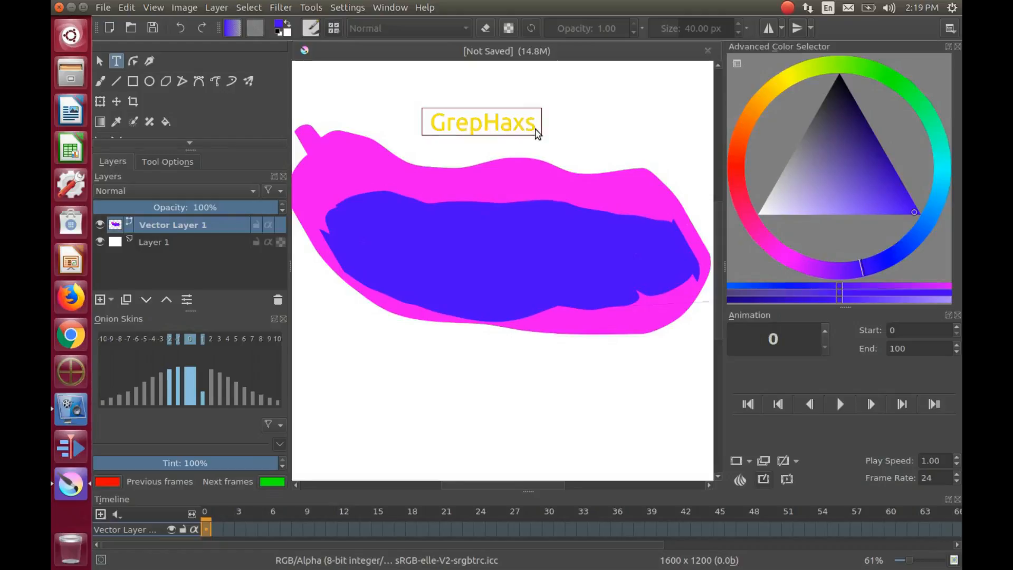
mouse_move(537, 129)
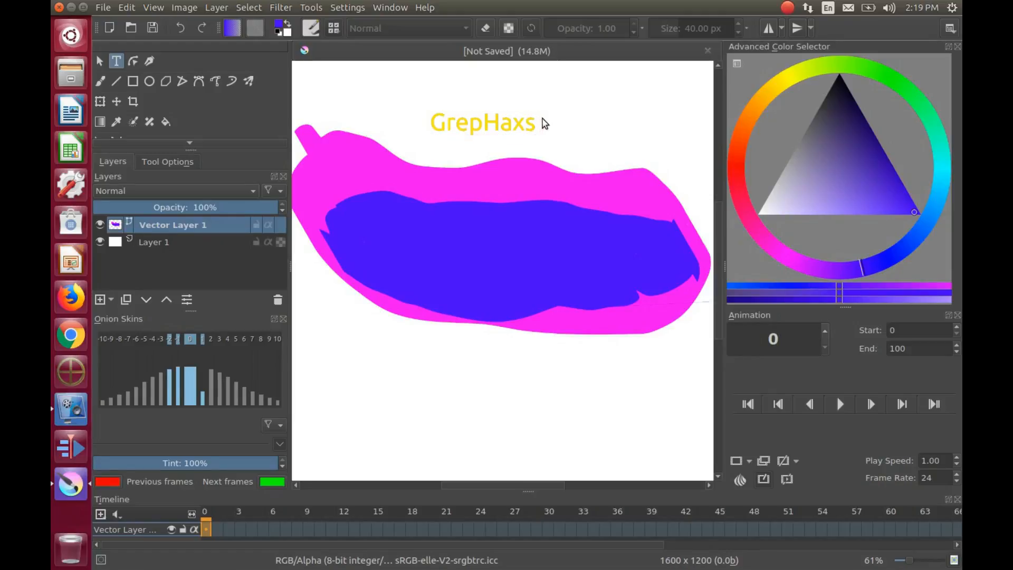
- Open the GrepHaxs text shape in the text editor and select the word GrepHaxs
double_click(481, 122)
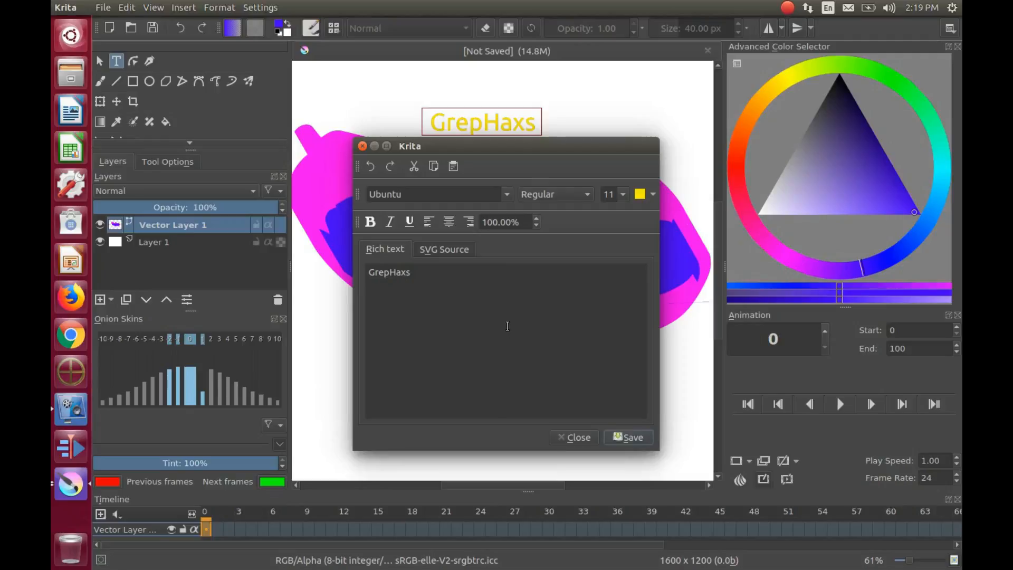
mouse_move(653, 197)
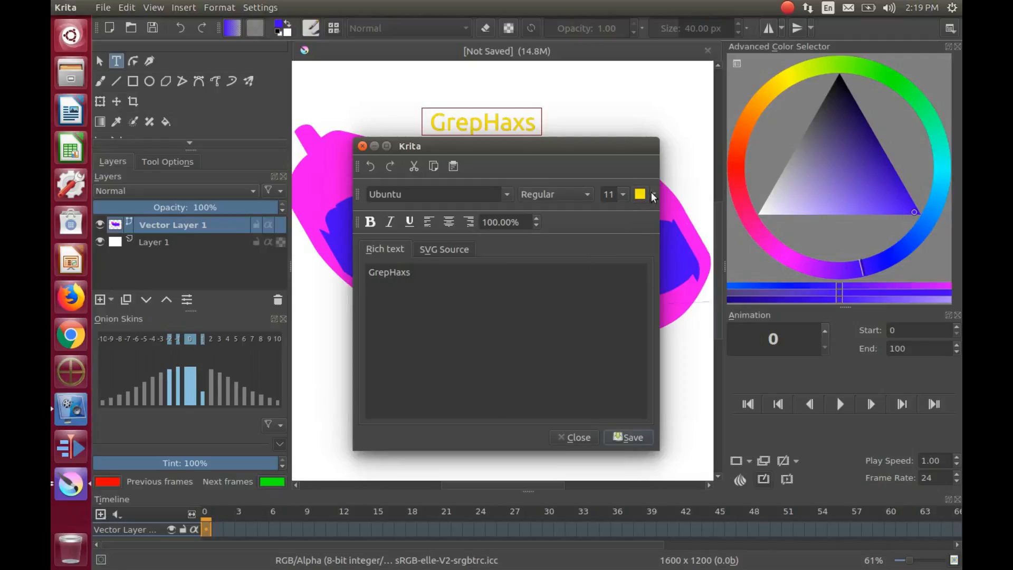
mouse_move(639, 194)
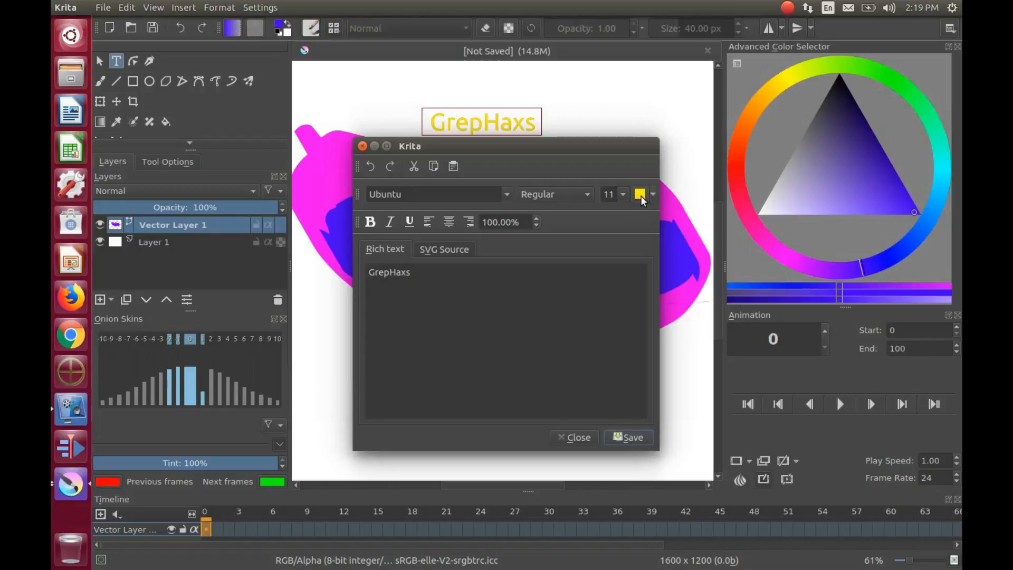
mouse_move(639, 193)
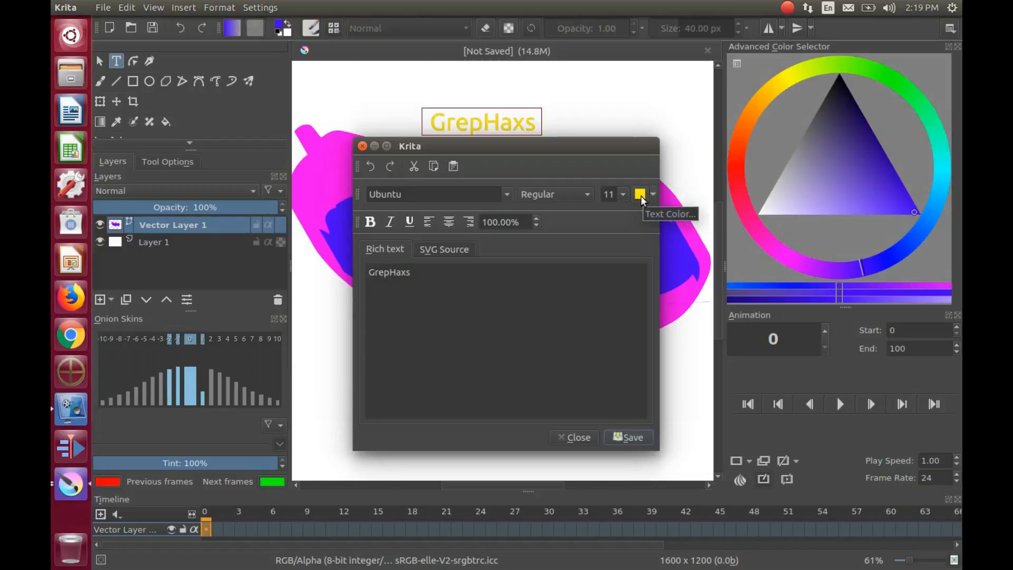
mouse_move(436, 283)
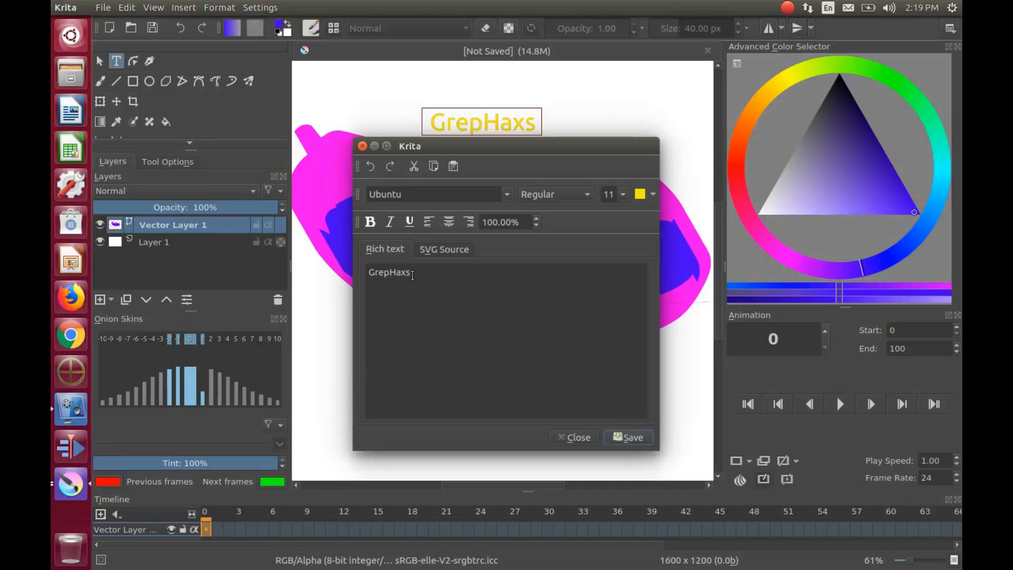
double_click(399, 272)
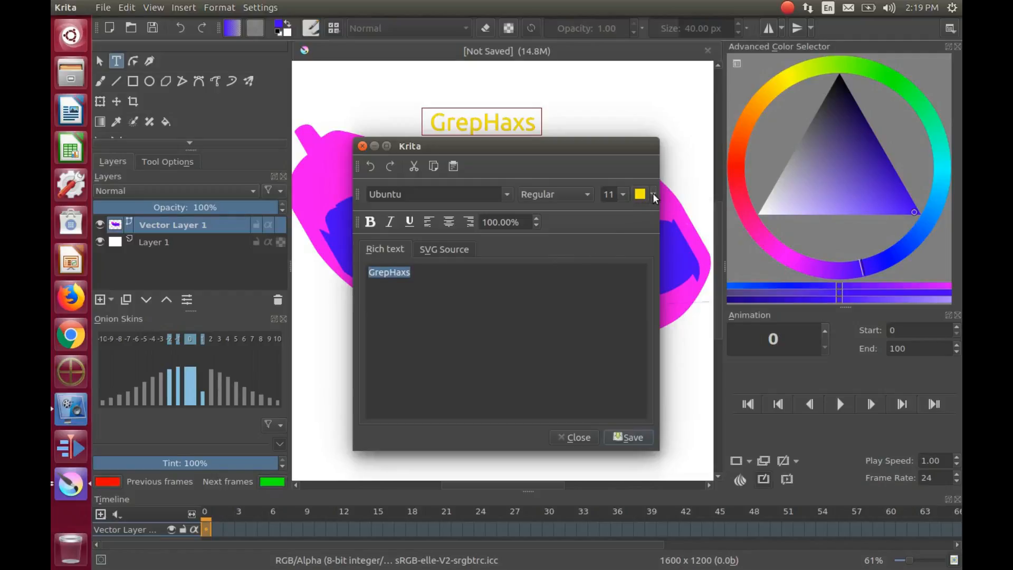
- Set the selected GrepHaxs text color to the half-Cyan swatch
left_click(652, 194)
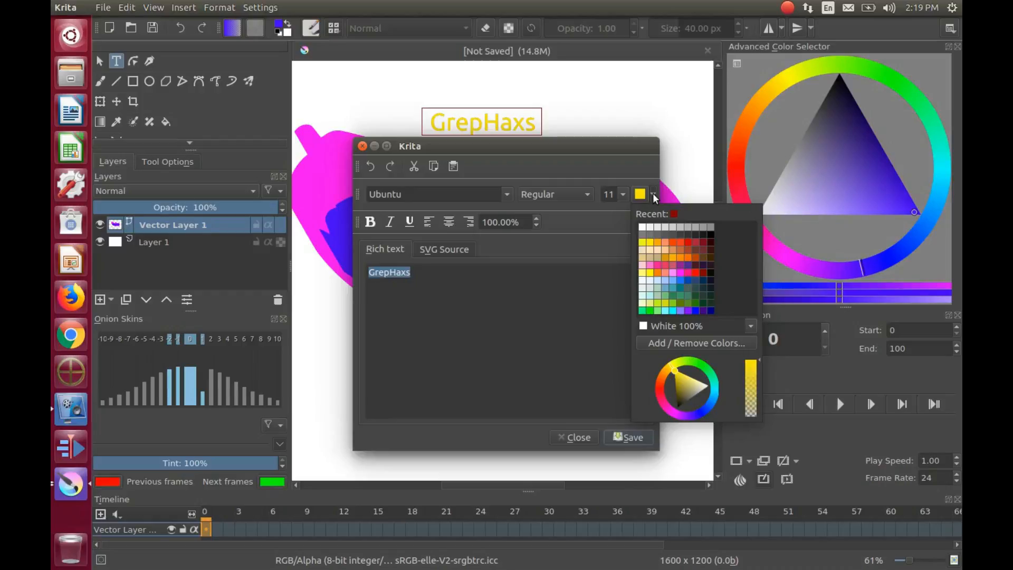
mouse_move(656, 291)
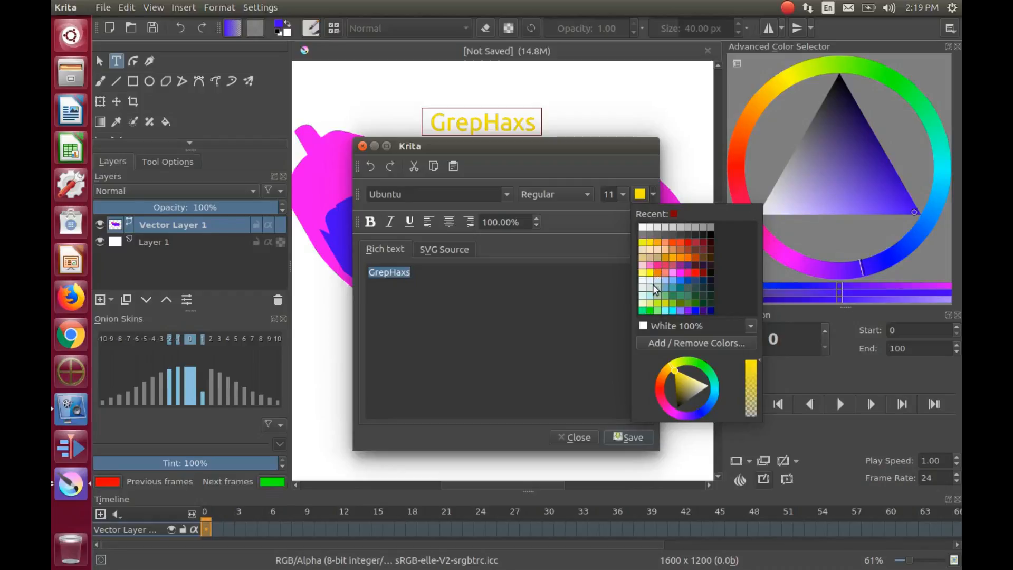
mouse_move(654, 316)
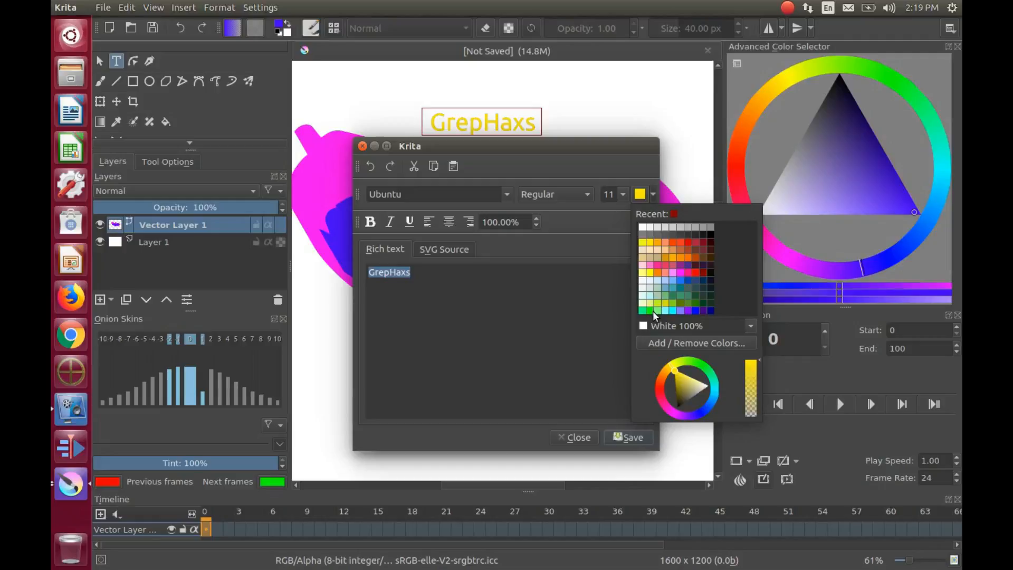
mouse_move(667, 316)
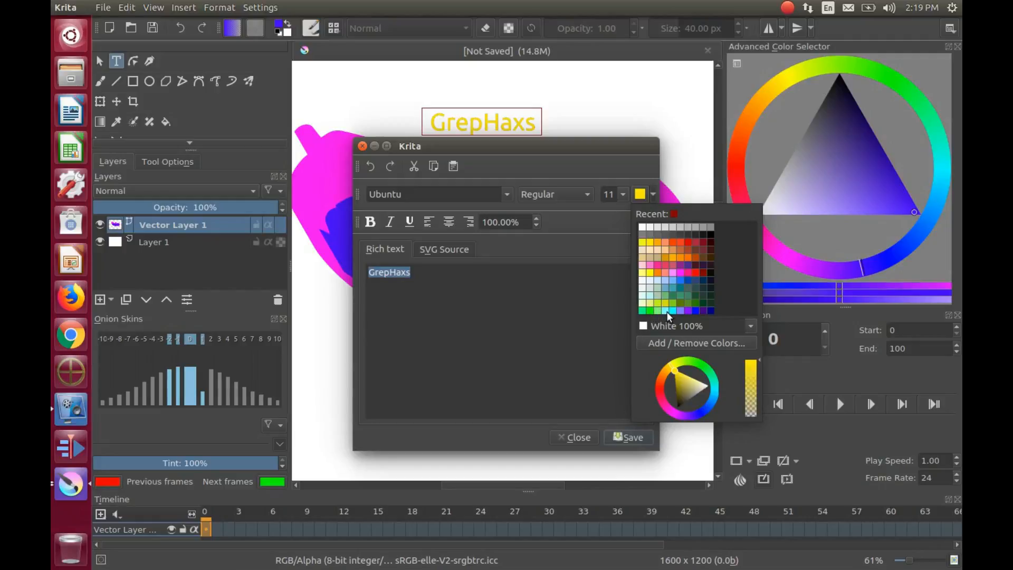
mouse_move(669, 313)
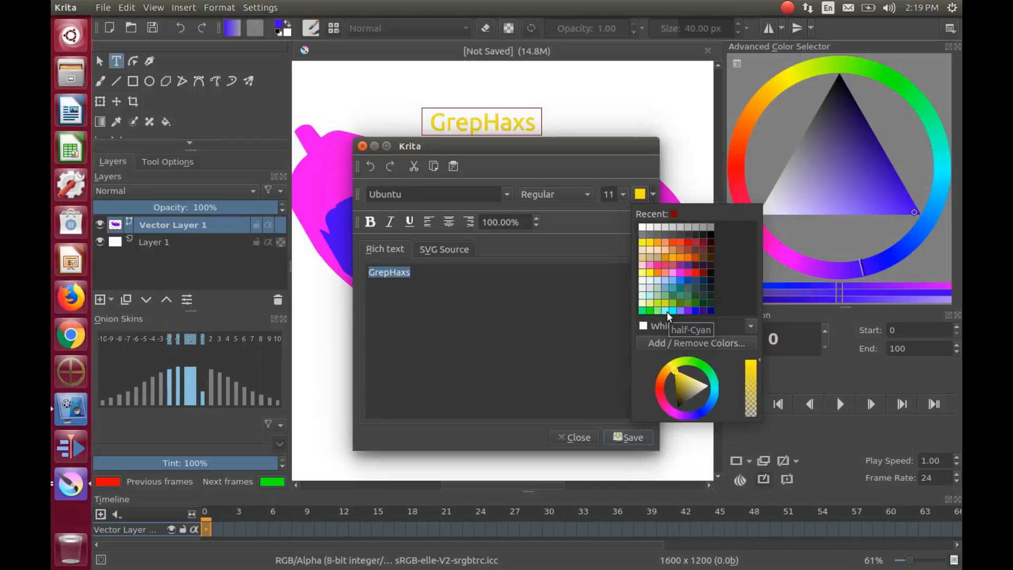
left_click(688, 310)
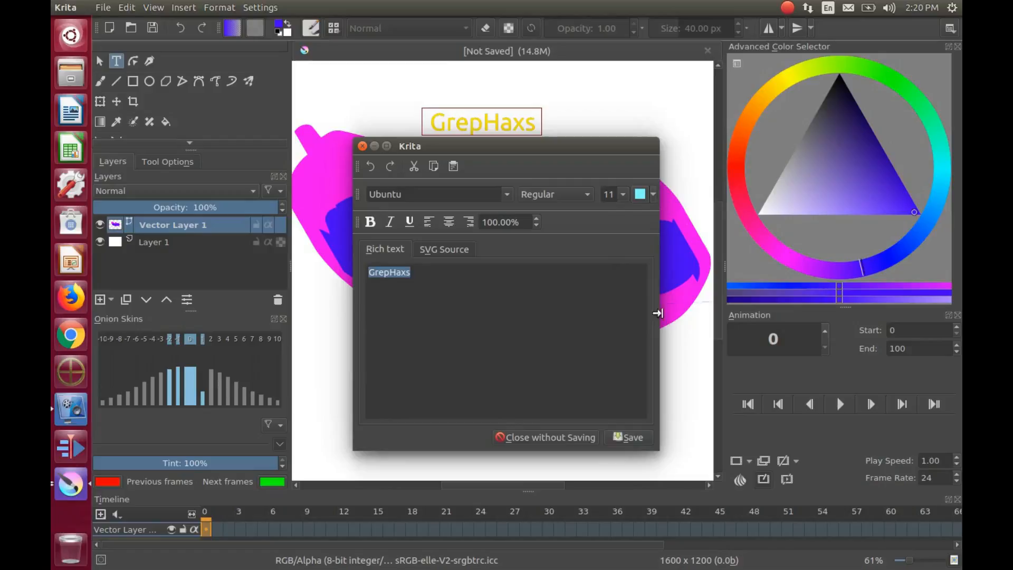
mouse_move(437, 278)
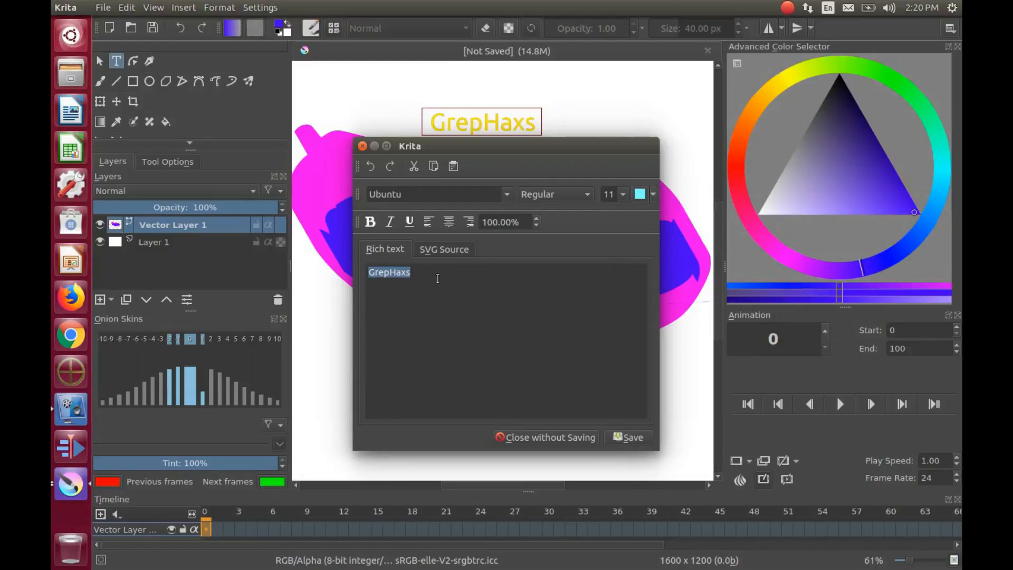
- Save the cyan color change to the canvas text and close the editor
left_click(437, 278)
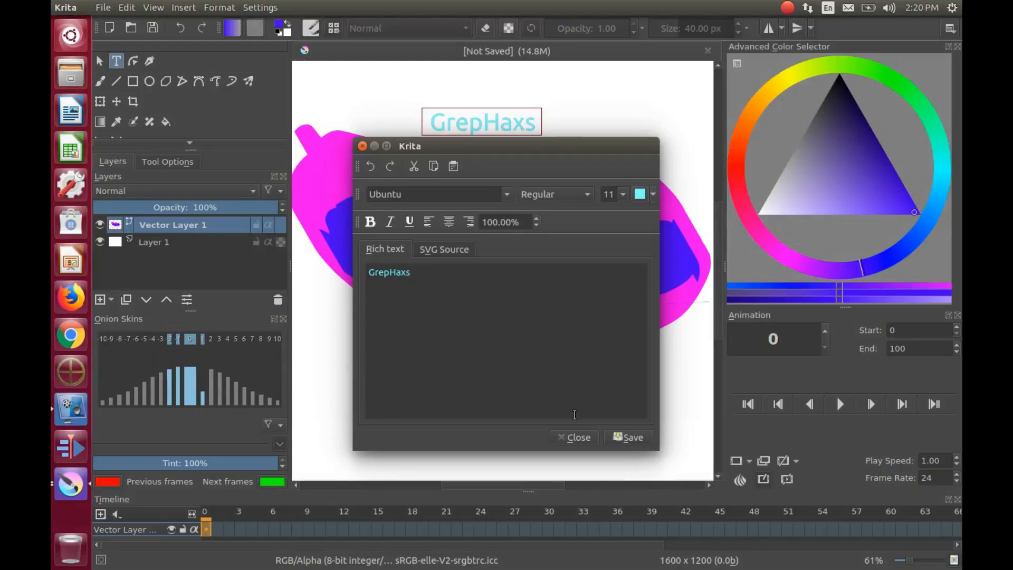
left_click(574, 437)
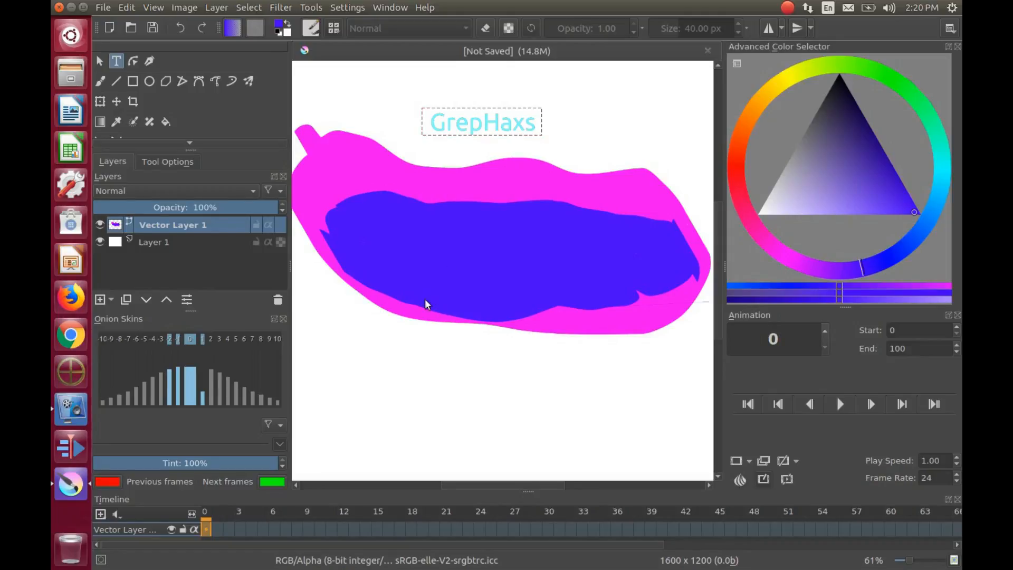
mouse_move(401, 365)
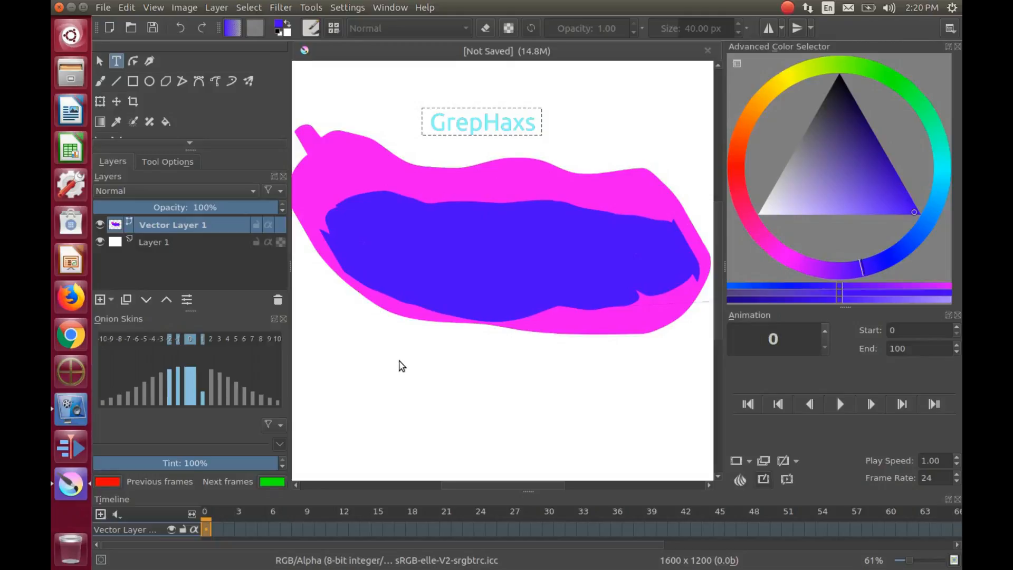